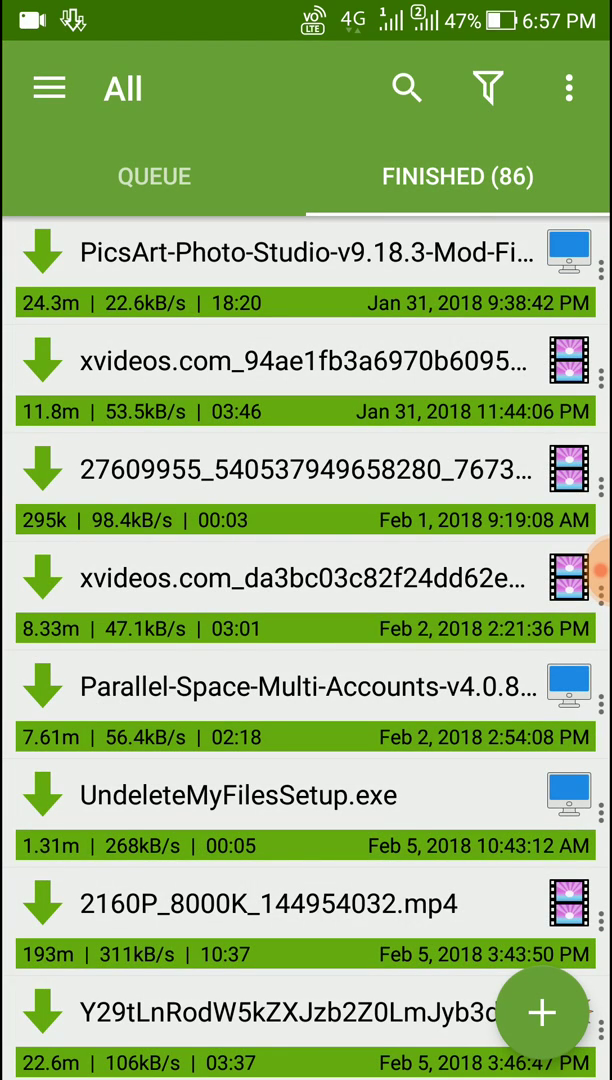
- Load the saved Instagram post in ADM's built-in browser and play its video
left_click(44, 84)
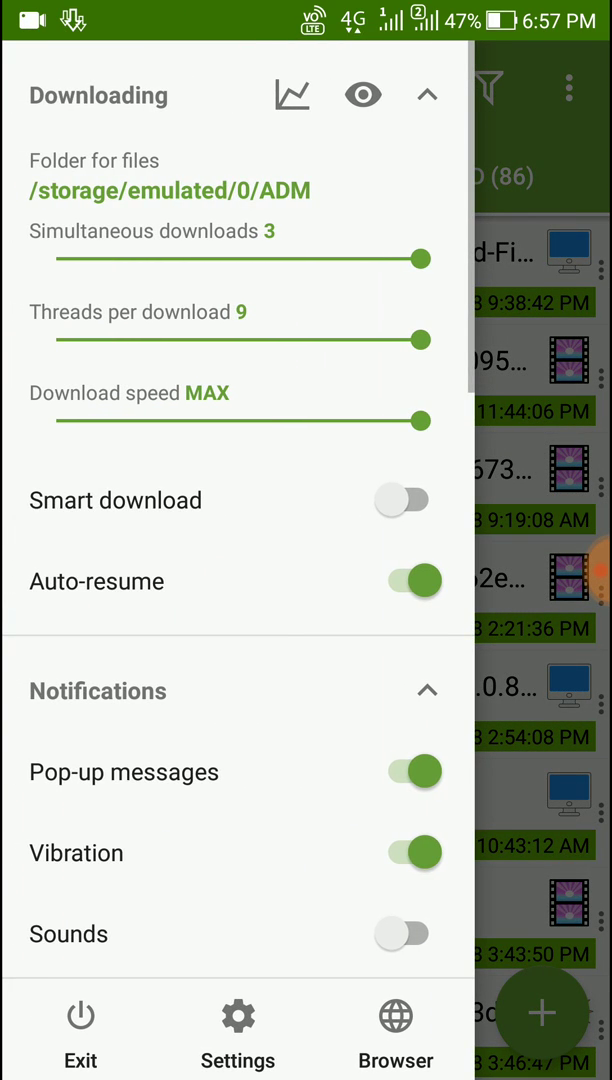
left_click(394, 1012)
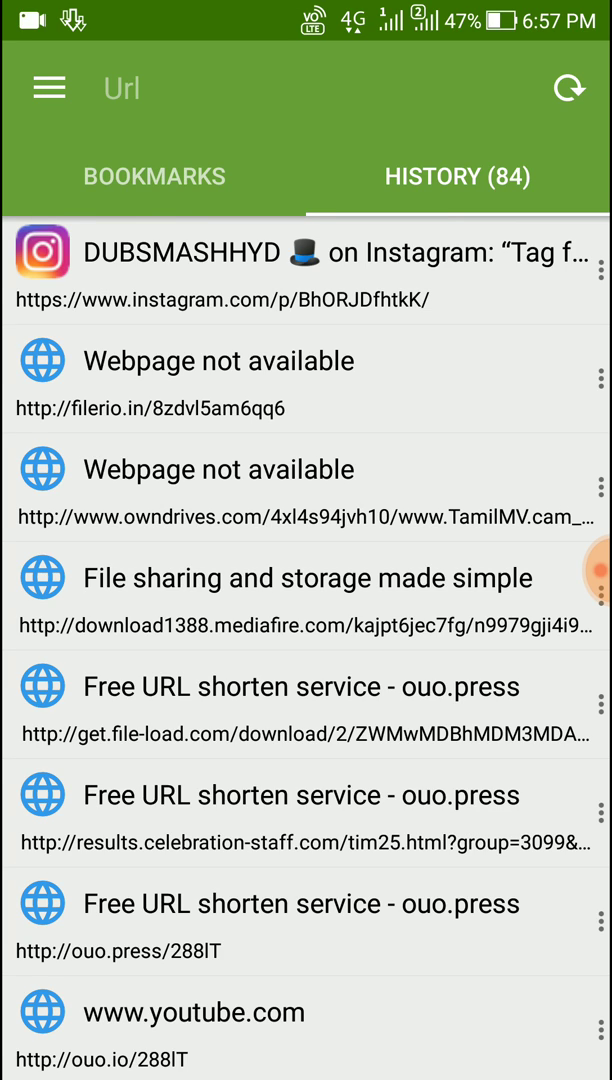
left_click(300, 276)
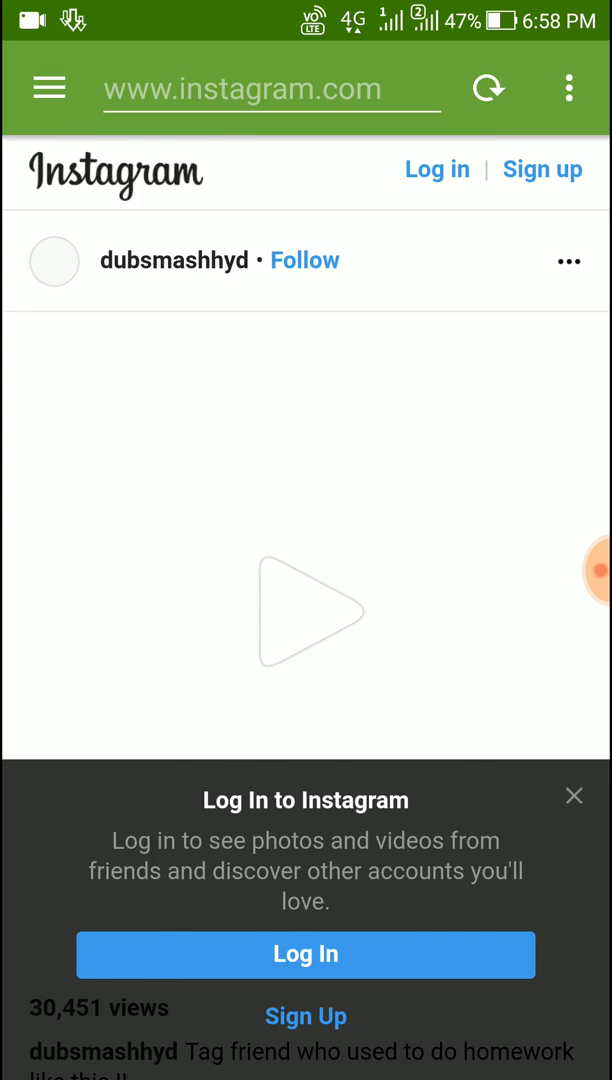
left_click(306, 610)
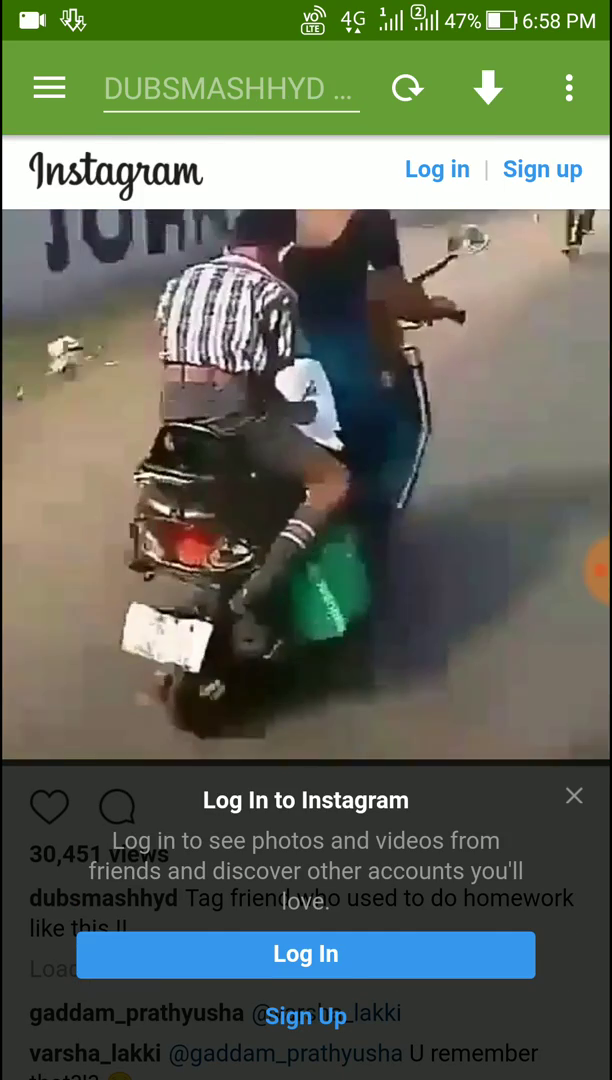
left_click(484, 88)
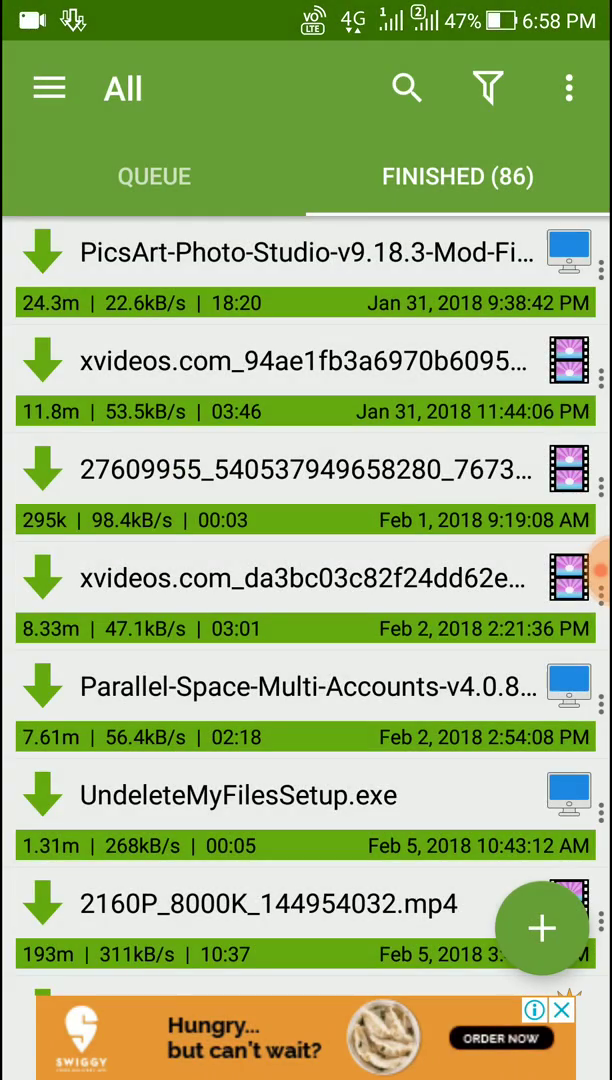
- Dismiss the duplicate-link editor and copy the Instagram video's link so ADM queues it
scroll("down", 3)
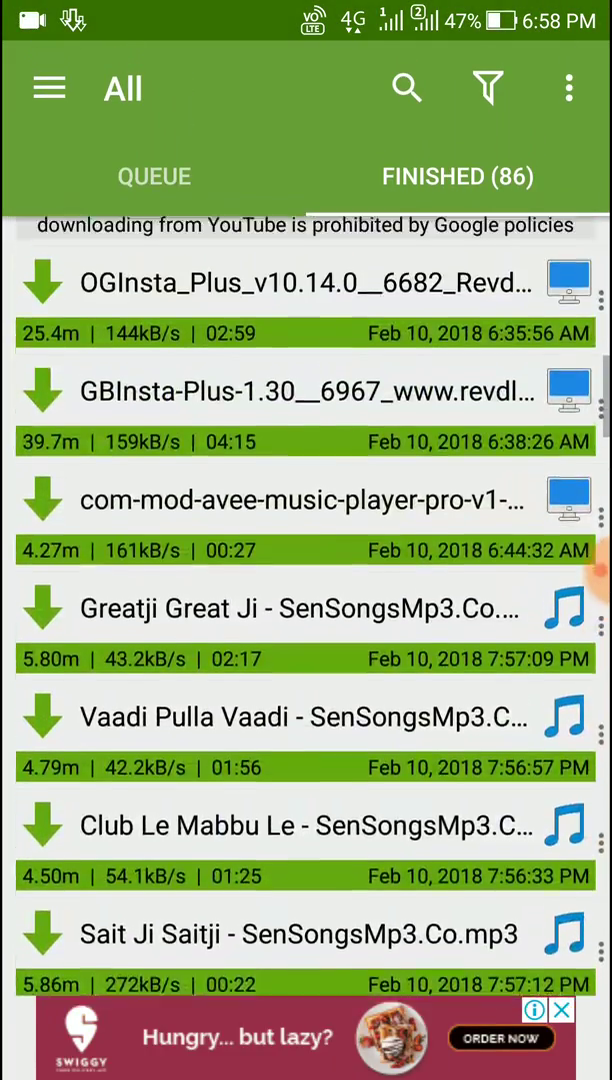
scroll("down", 3)
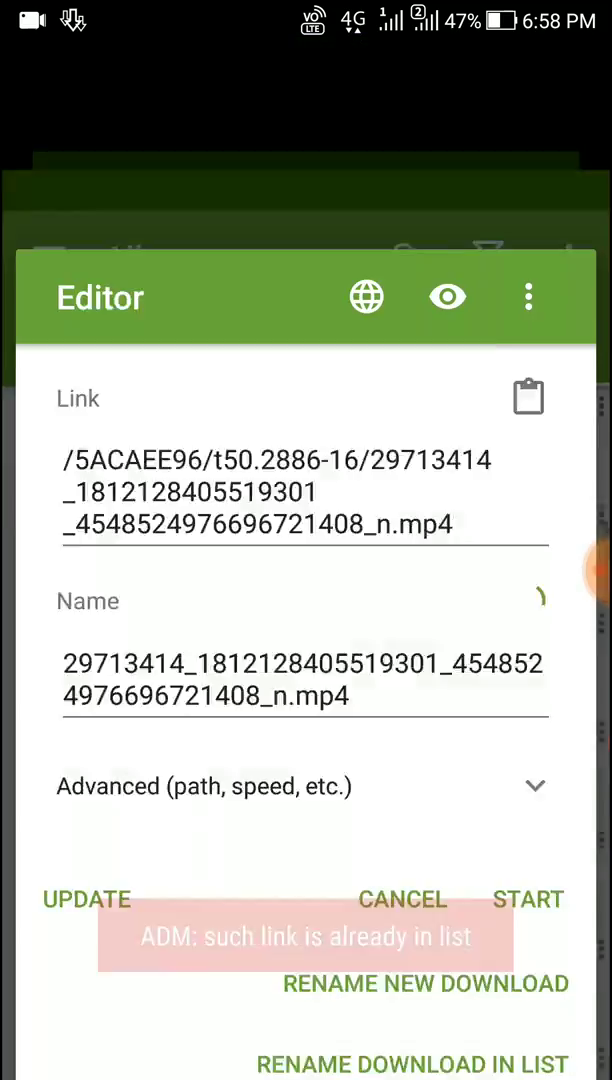
left_click(404, 900)
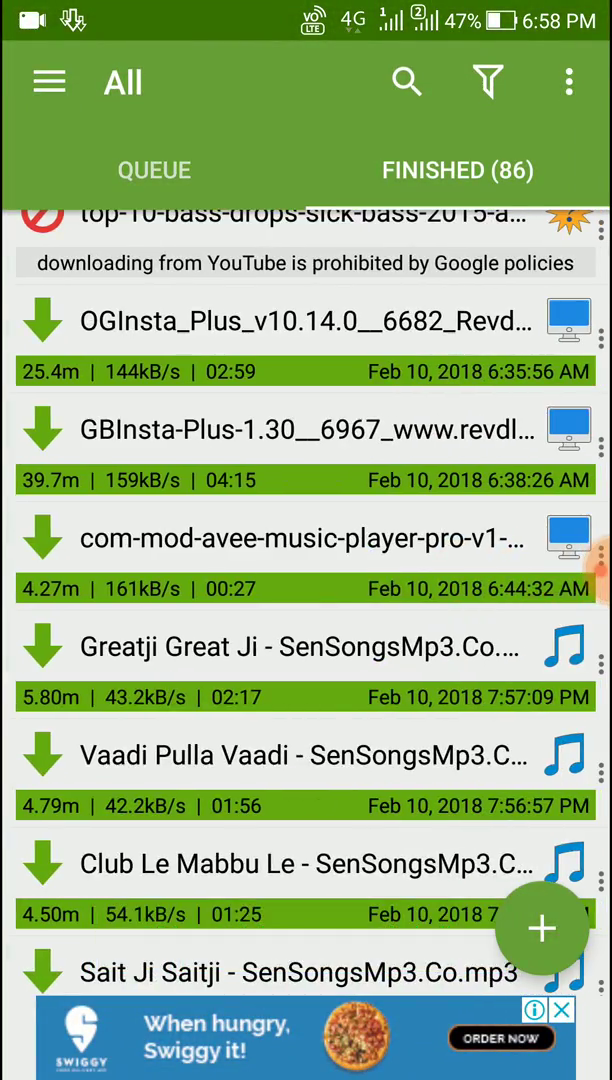
left_click(48, 82)
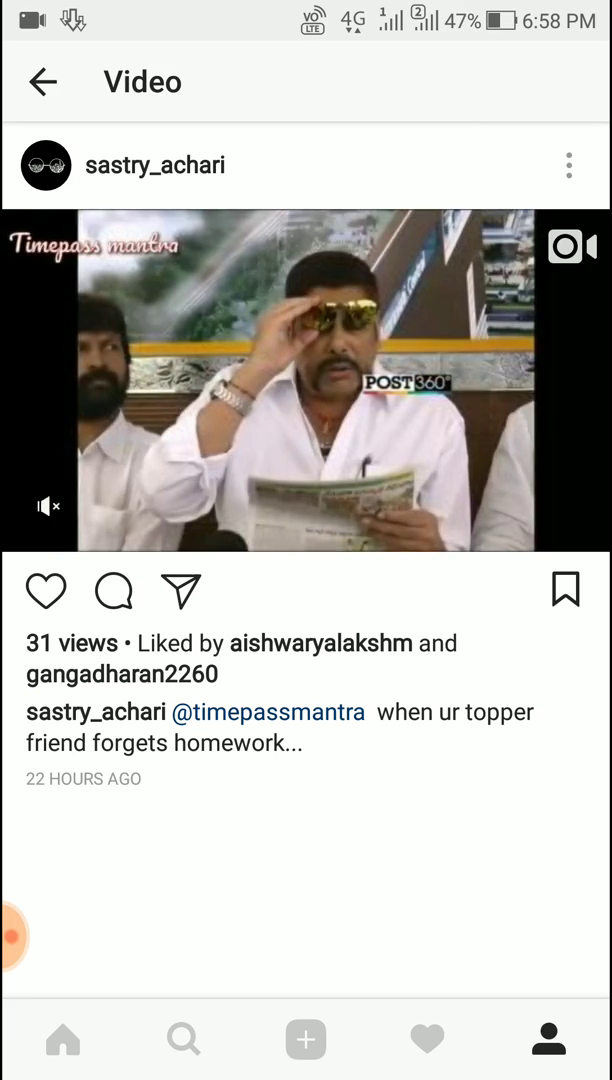
left_click(568, 164)
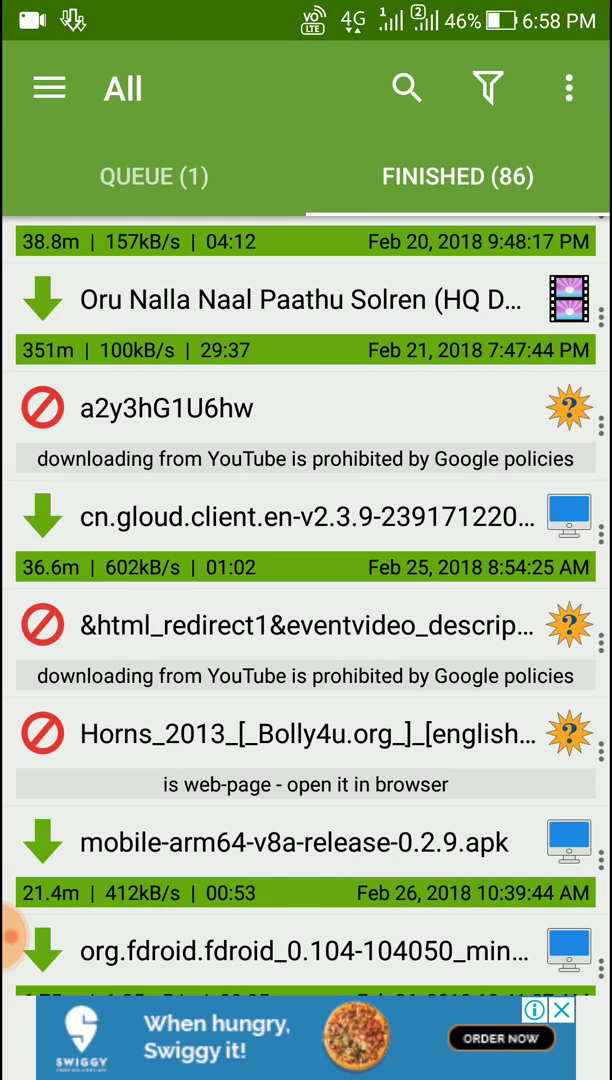
- Let the queued 29708402… mp4 finish, confirm 87 Finished items, then switch to Facebook
left_click(154, 176)
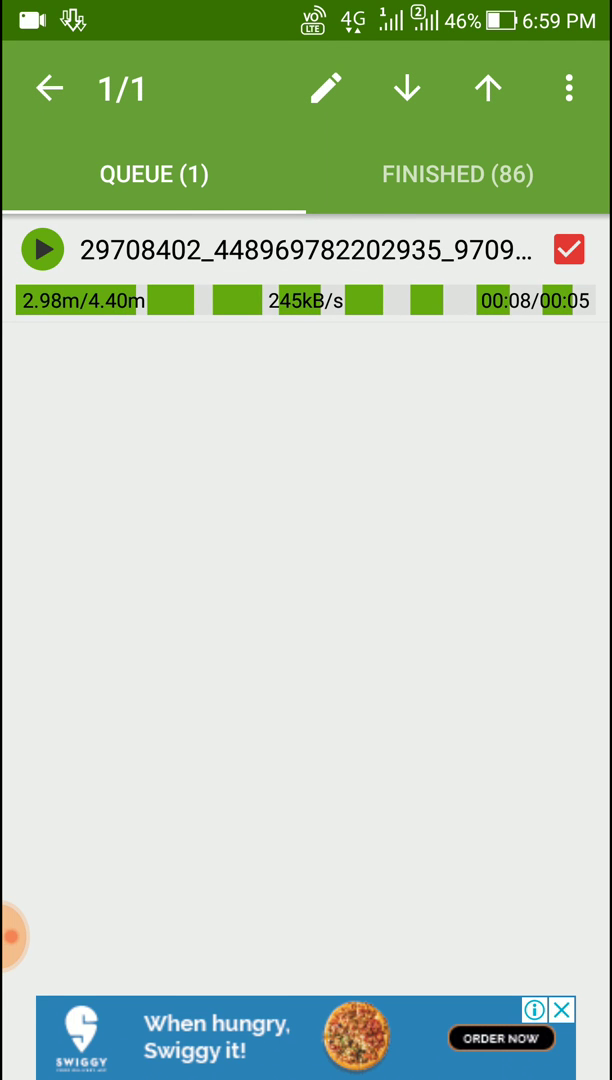
left_click(568, 86)
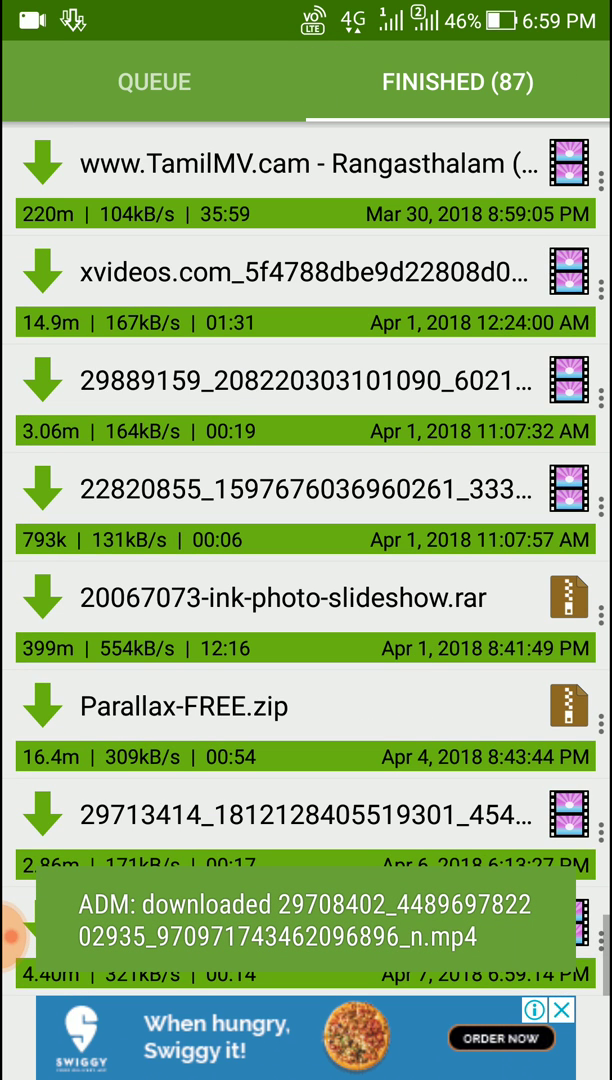
key("HOME")
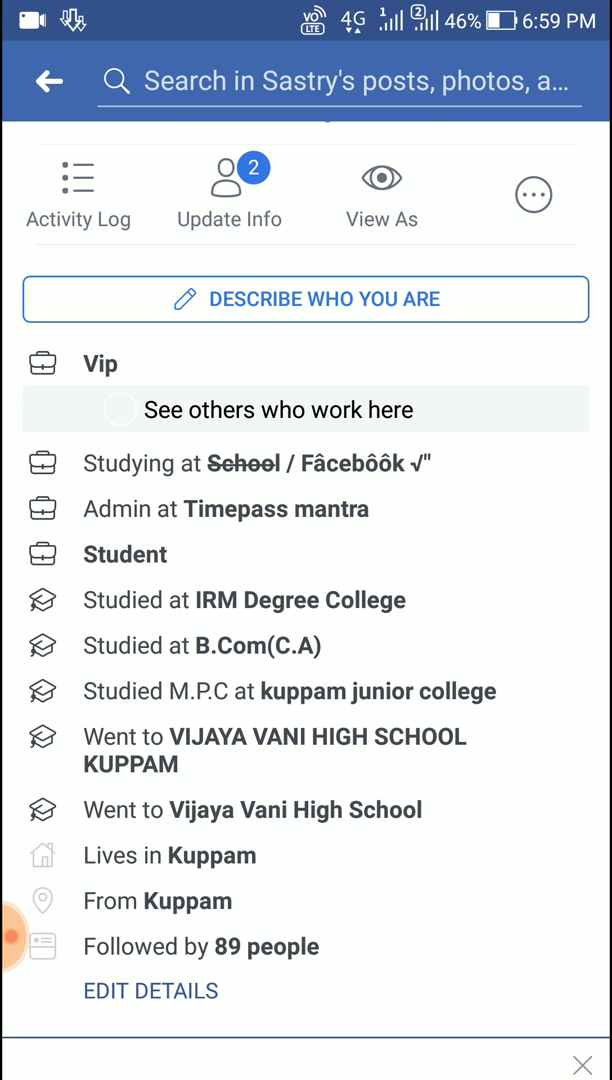
- Copy the Facebook 'topper friend forget homework' video post's link for ADM's browser
scroll("down", 3)
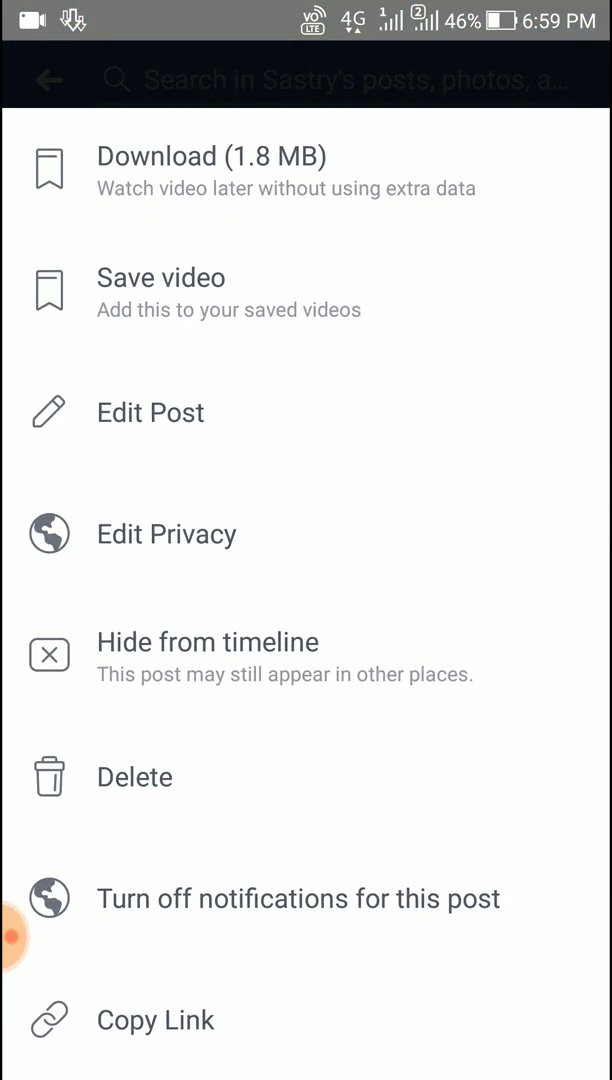
left_click(156, 1020)
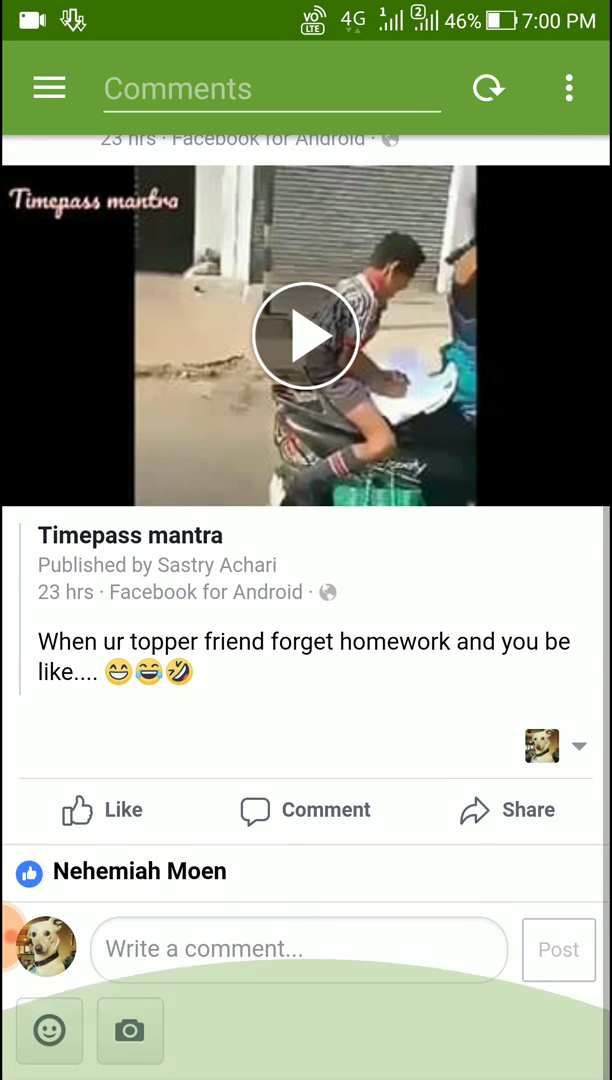
- Play the Facebook video, grab it and start the download, reaching 88 Finished items
left_click(306, 336)
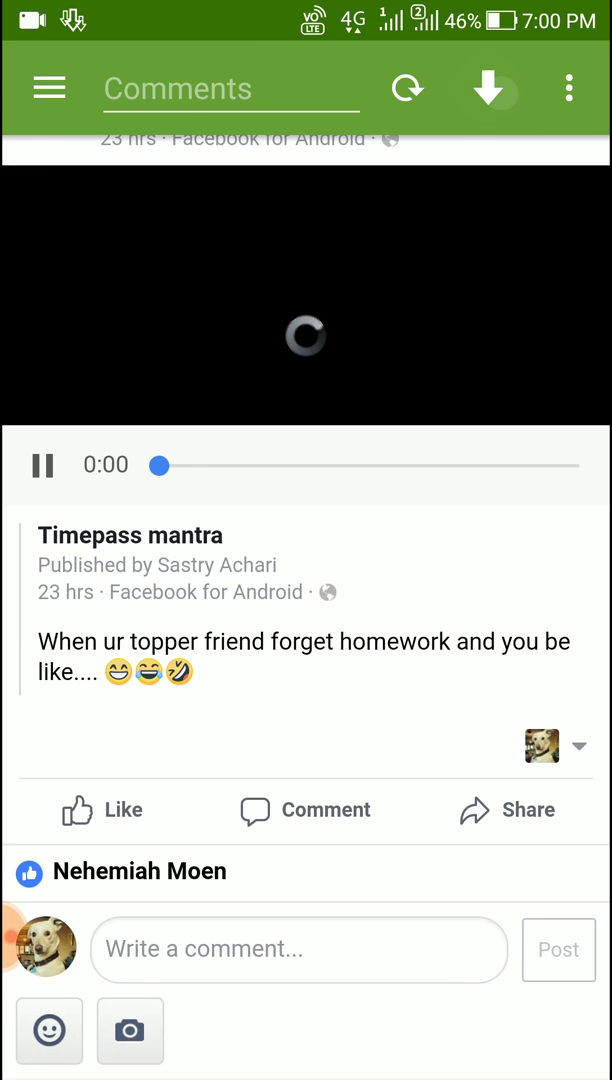
left_click(488, 88)
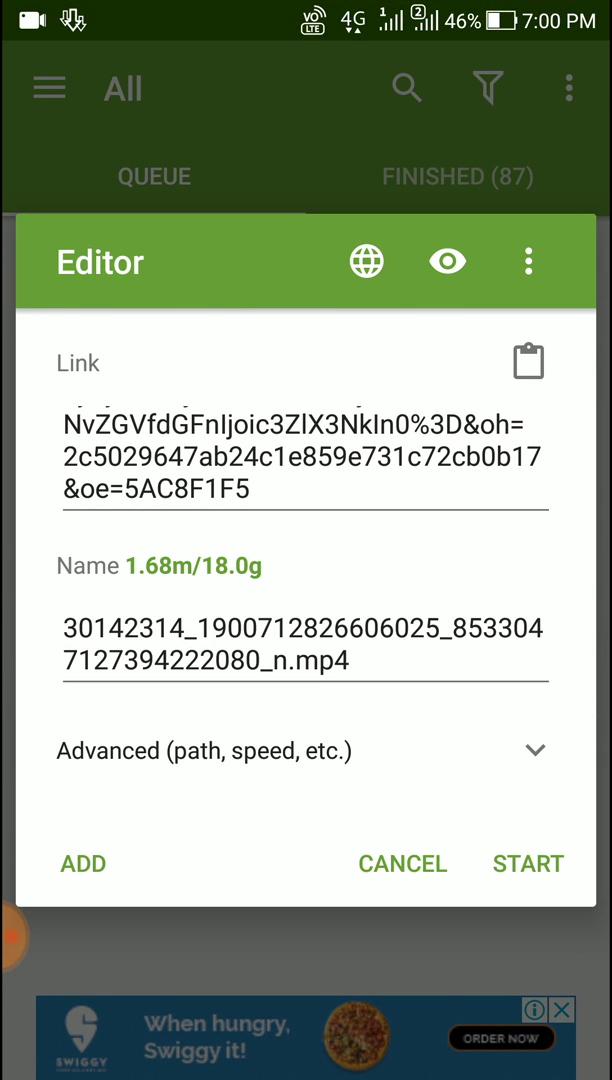
left_click(524, 864)
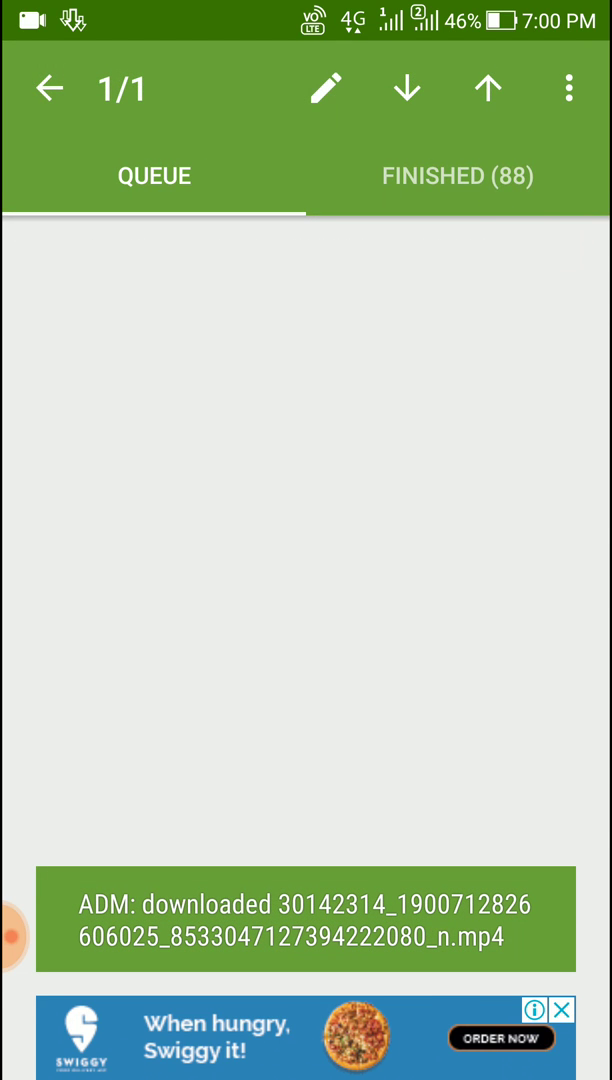
left_click(456, 176)
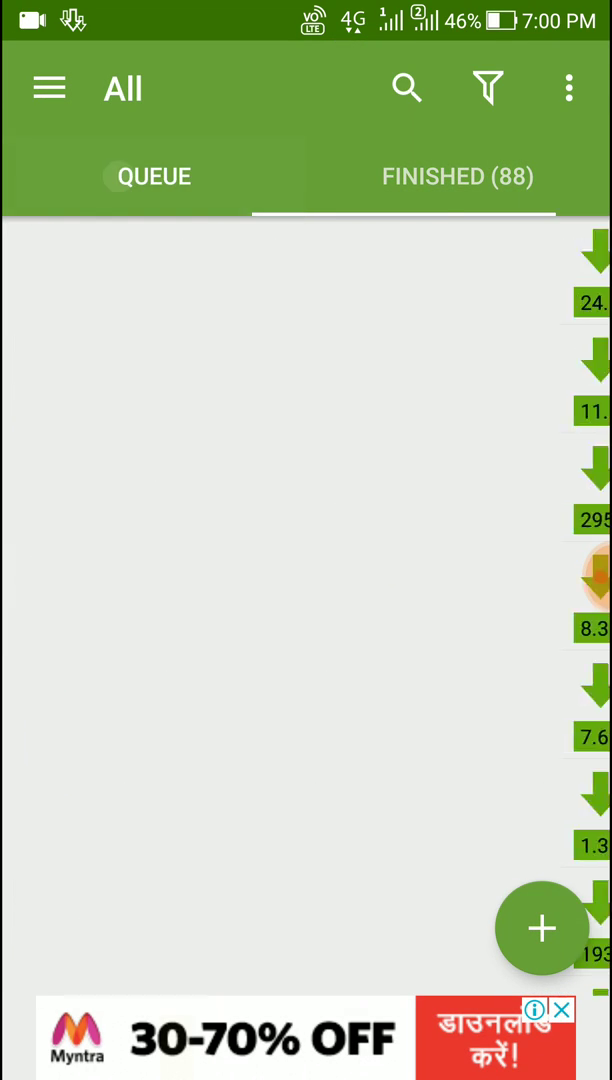
left_click(48, 88)
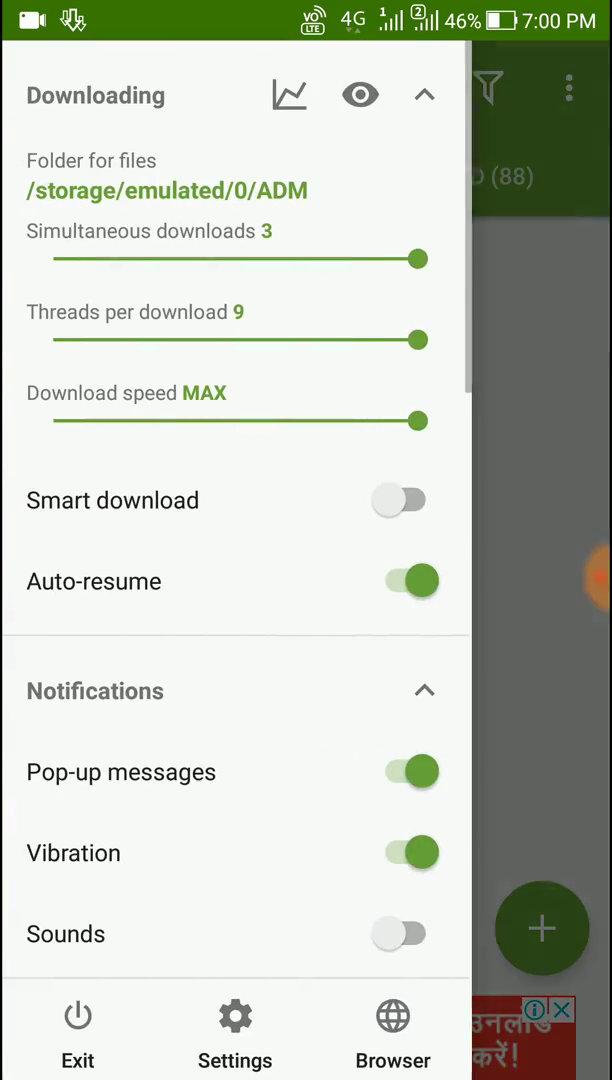
left_click(420, 94)
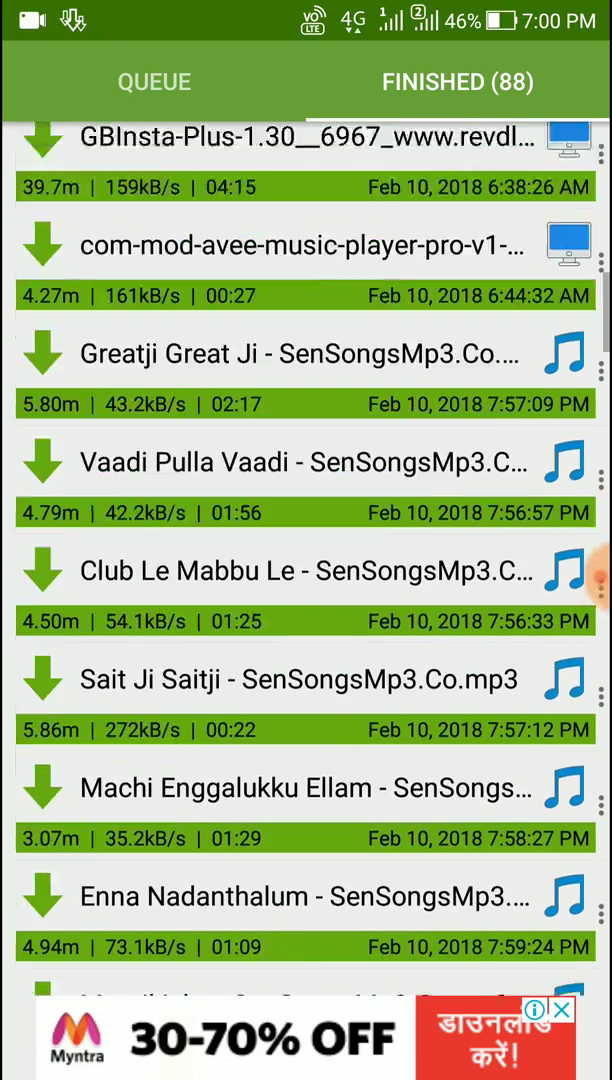
scroll("down", 3)
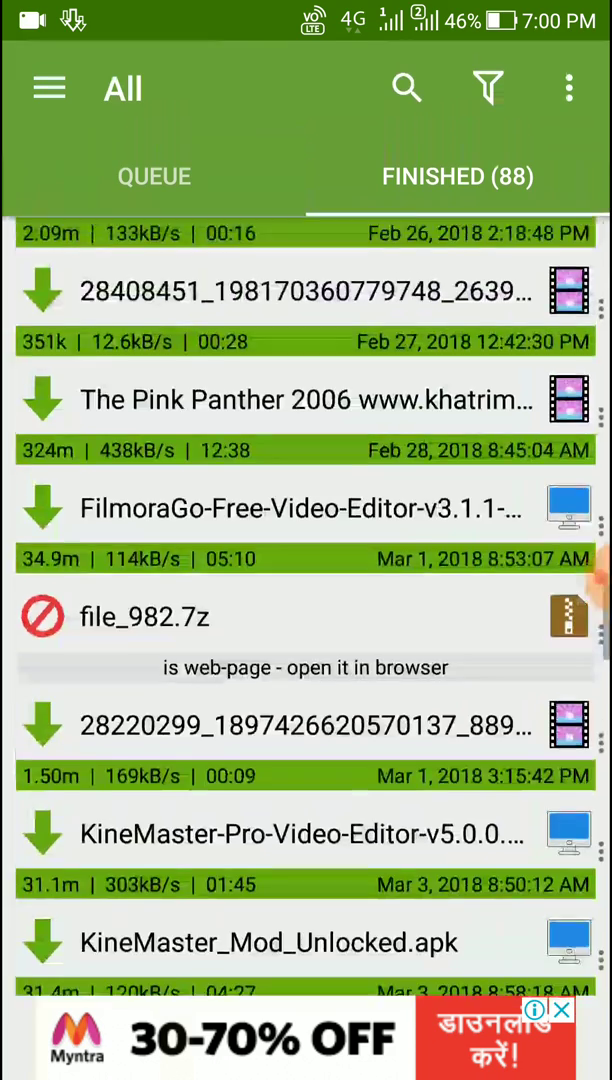
left_click(48, 86)
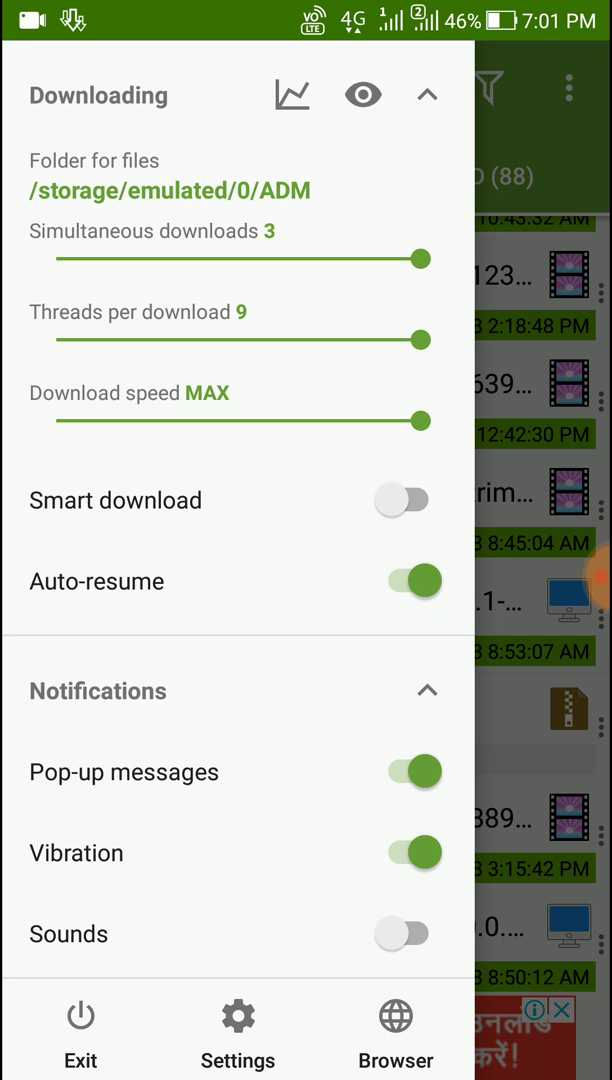
scroll("down", 3)
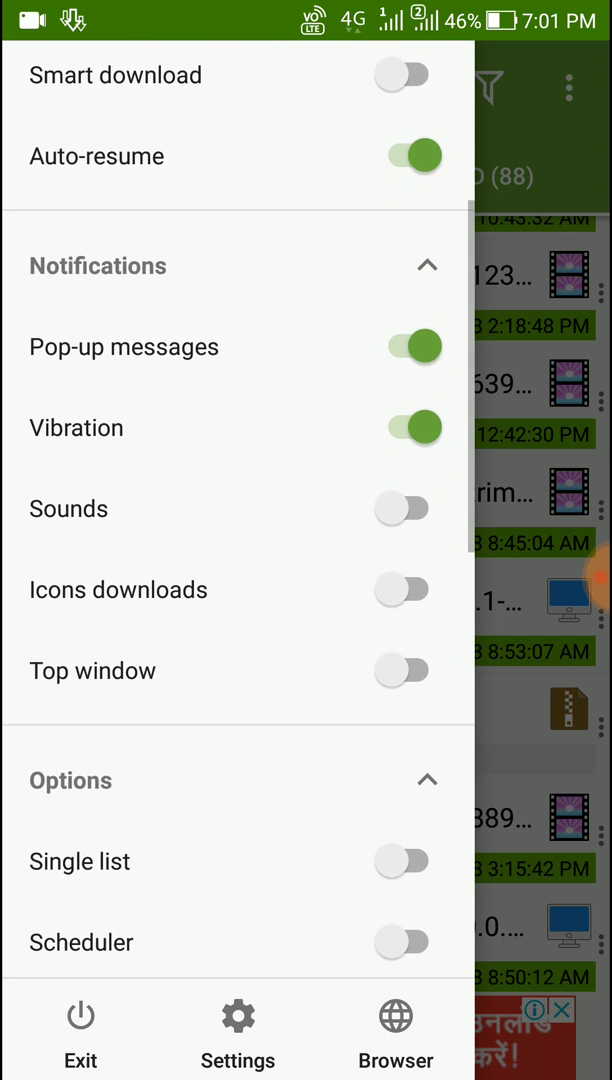
scroll("down", 3)
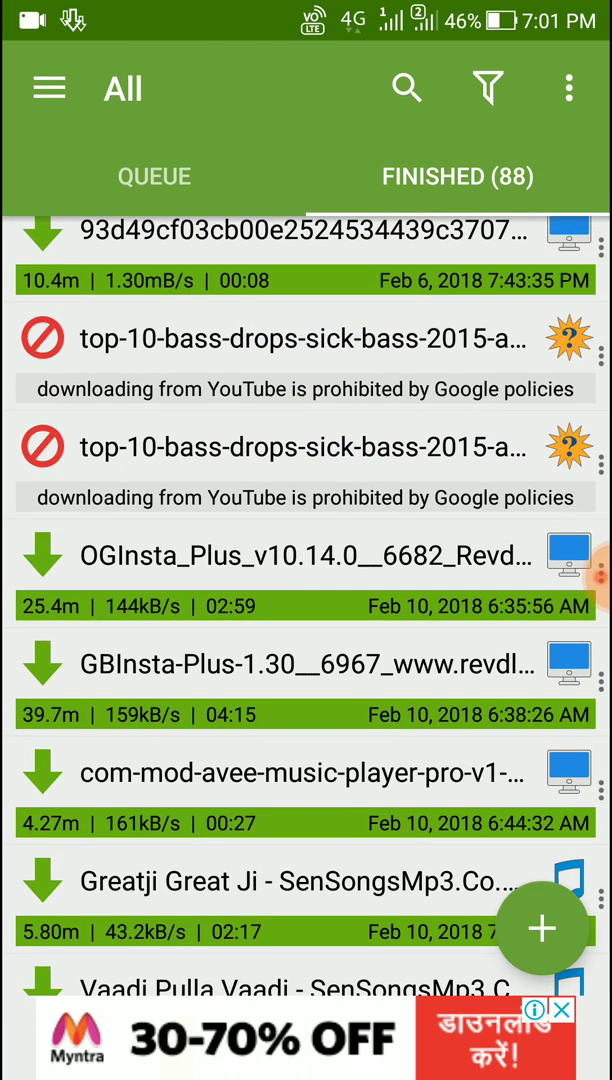
left_click(154, 176)
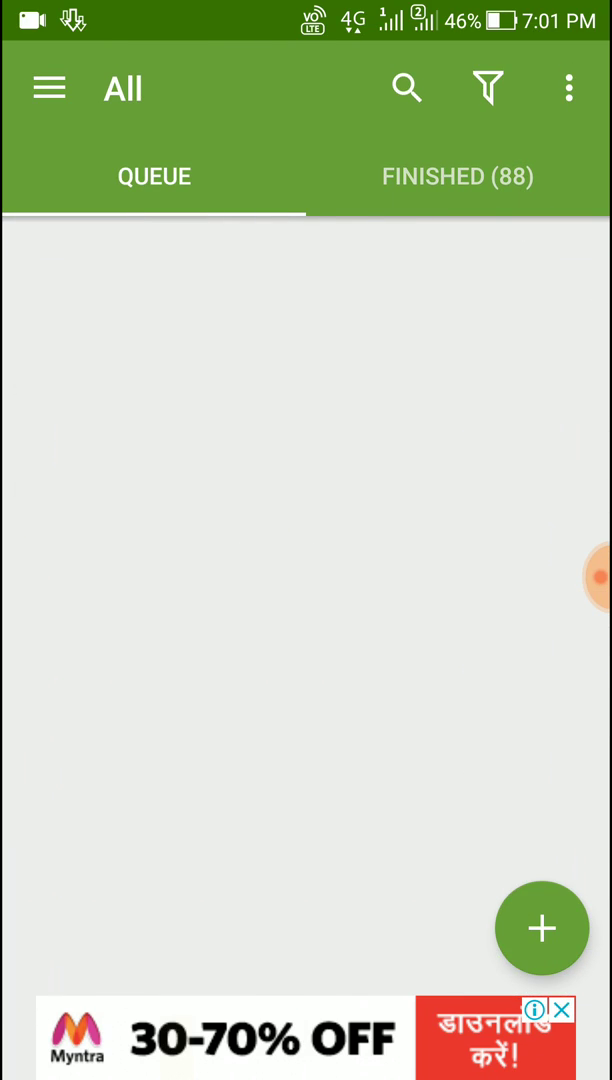